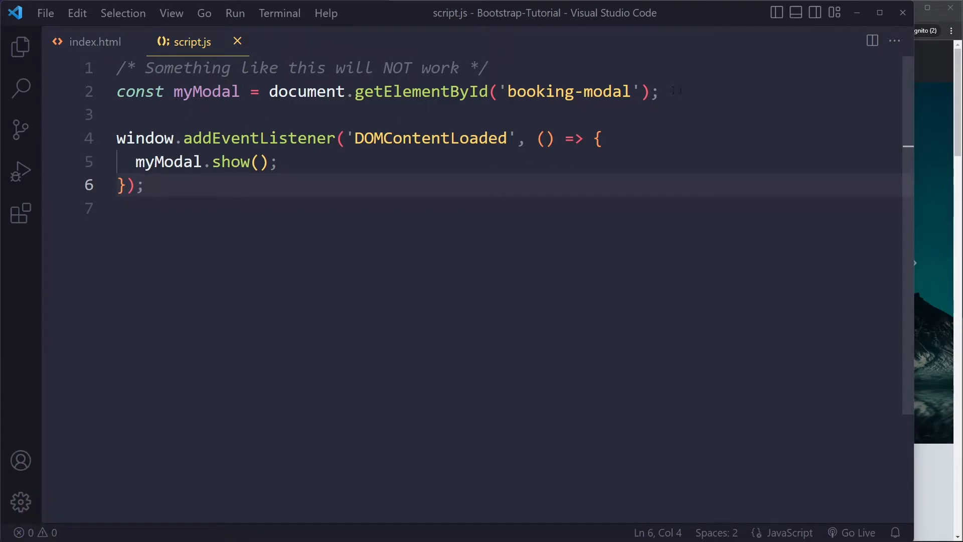
Confirm the booking-modal id in index.html and select script.js's getElementById call
left_click(657, 91)
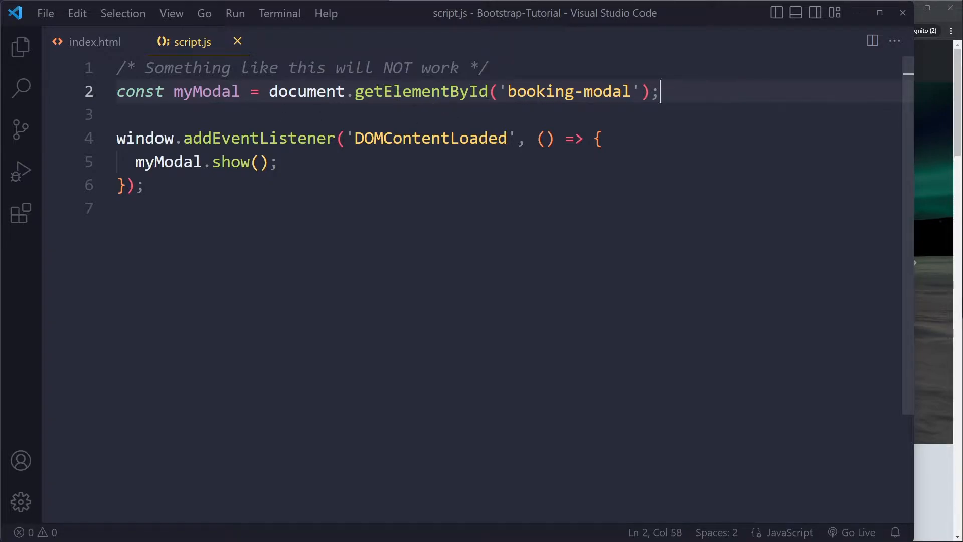
left_click(96, 42)
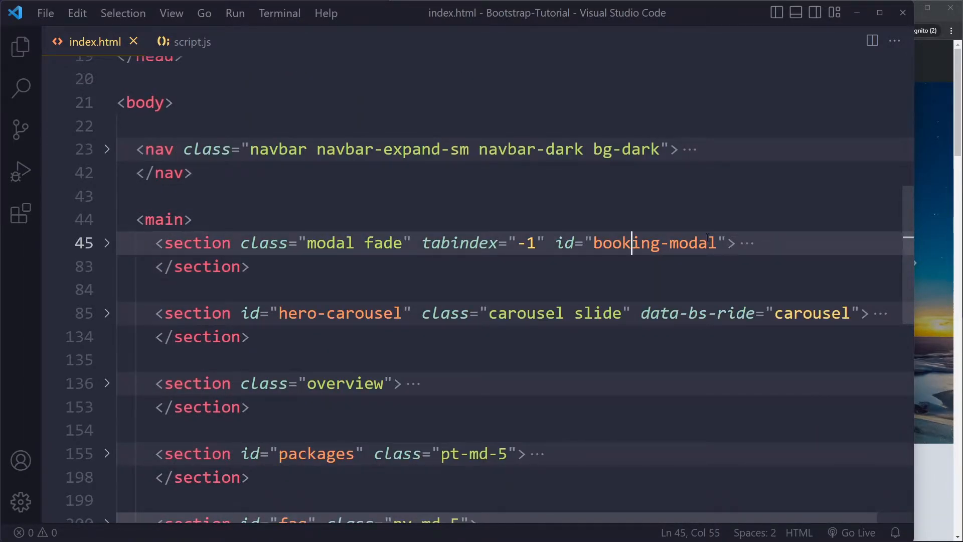
left_click(192, 42)
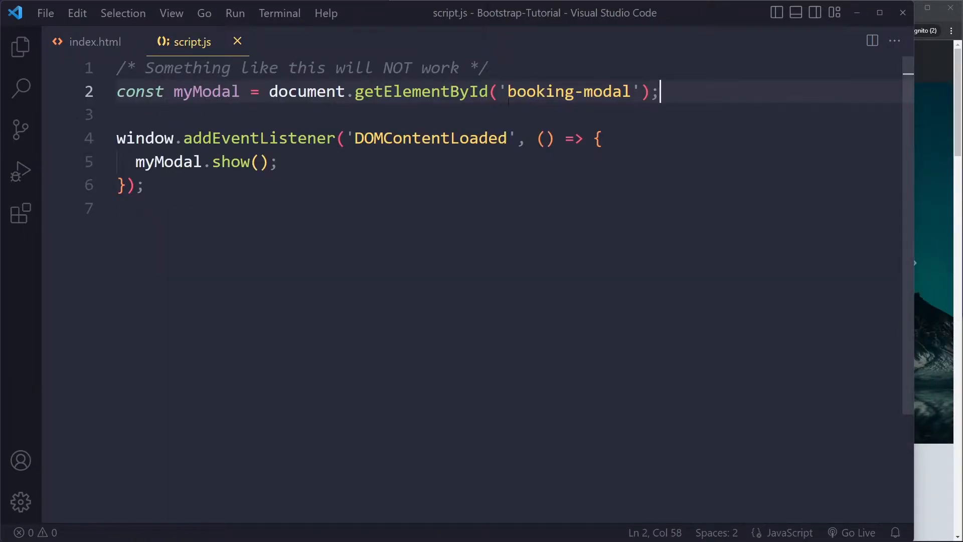
double_click(205, 92)
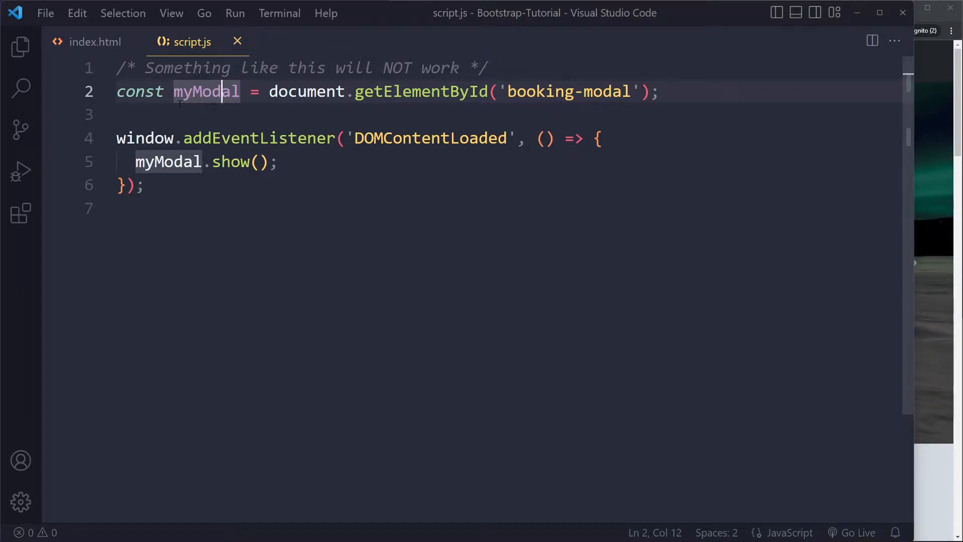
left_click(279, 161)
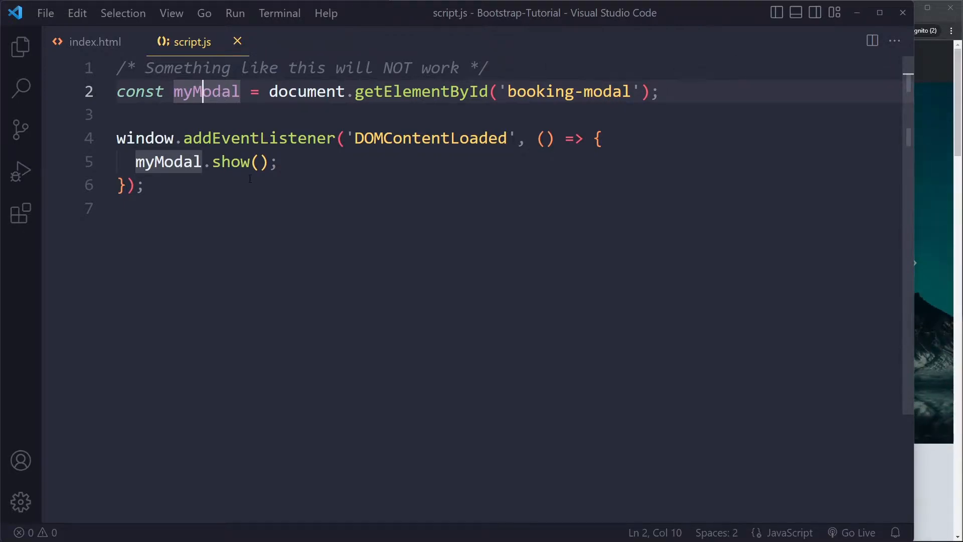
left_click(242, 162)
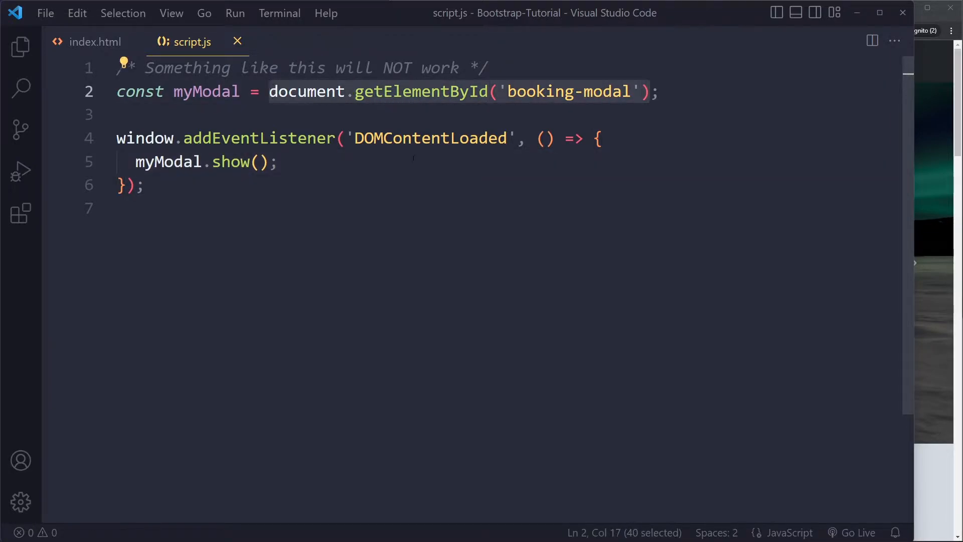
Replace the getElementById call with new bootstrap.Modal('#booking-modal')
key("Delete")
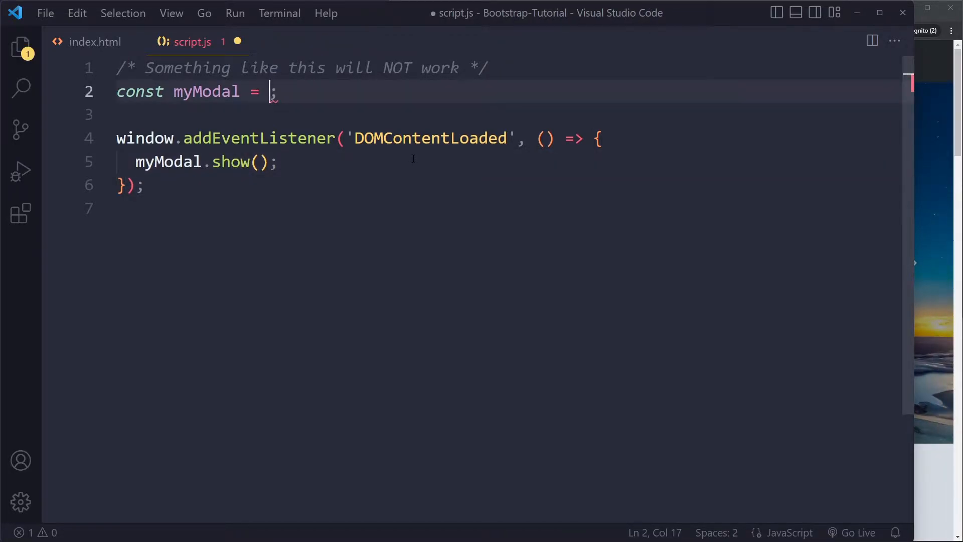
type("new bootstrap.")
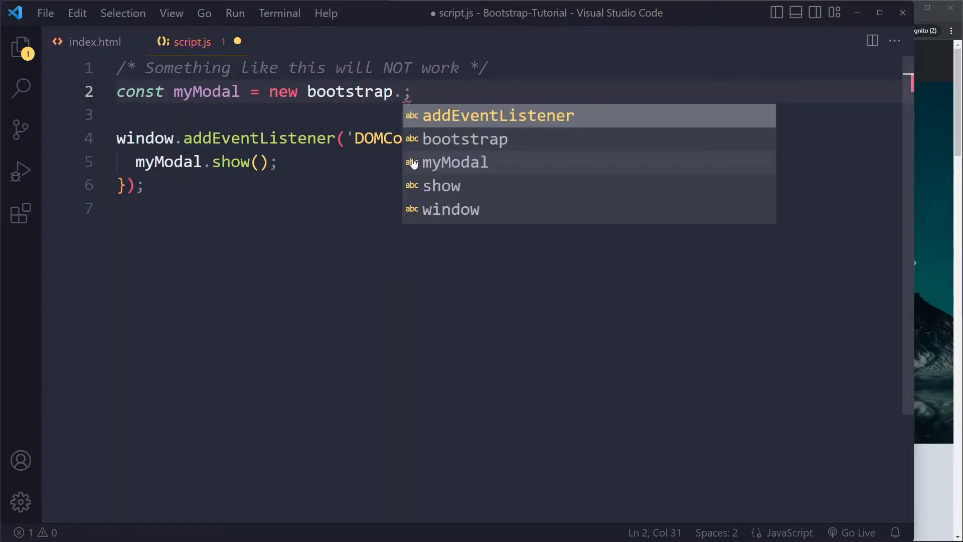
type("M")
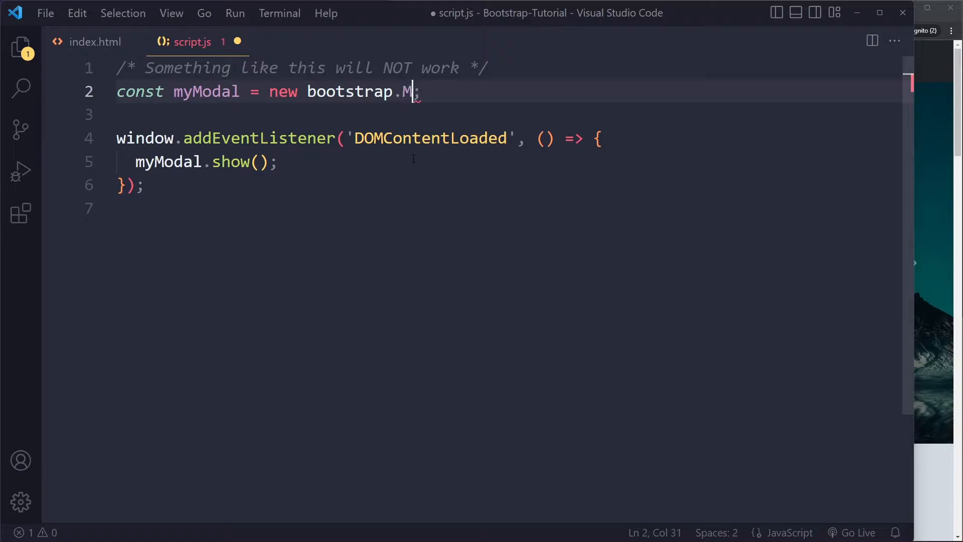
type("odal()")
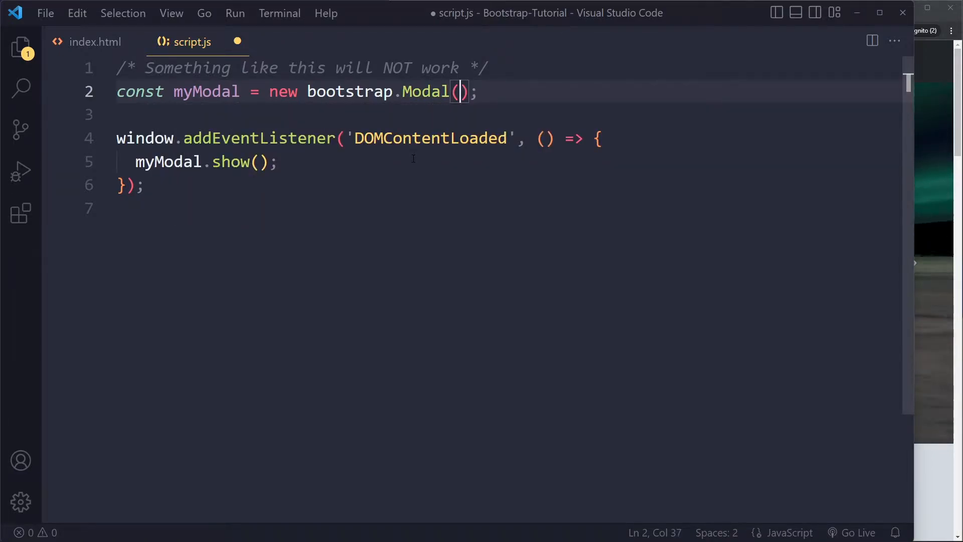
type("'#booking-")
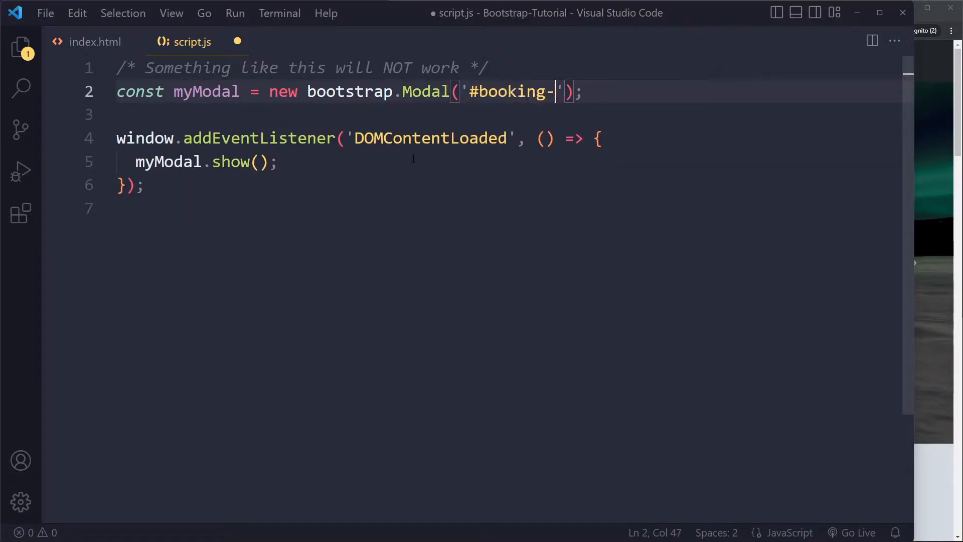
type("modal")
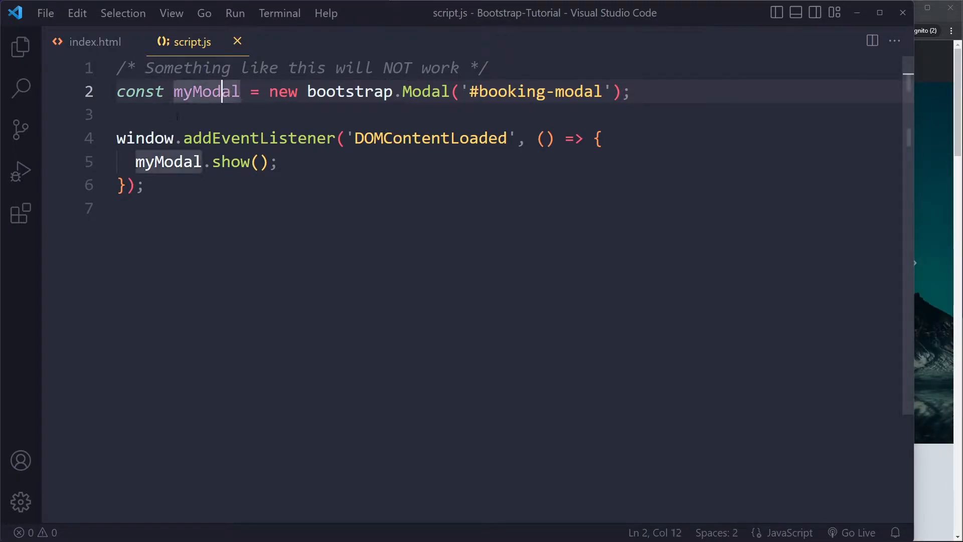
left_click(278, 161)
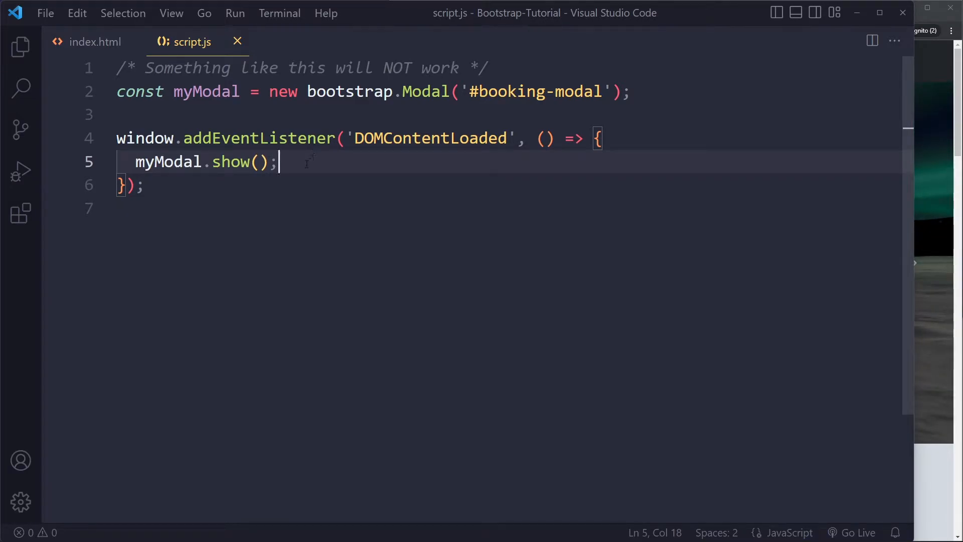
left_click(375, 138)
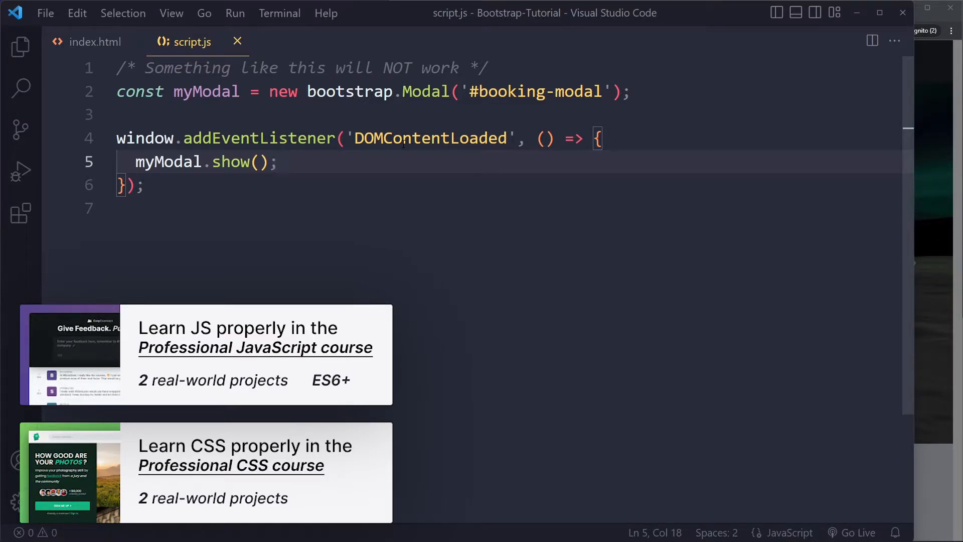
Scroll index.html to its head and inspect the Bootstrap 5.2.1 CSS and JS CDN tags
left_click(96, 41)
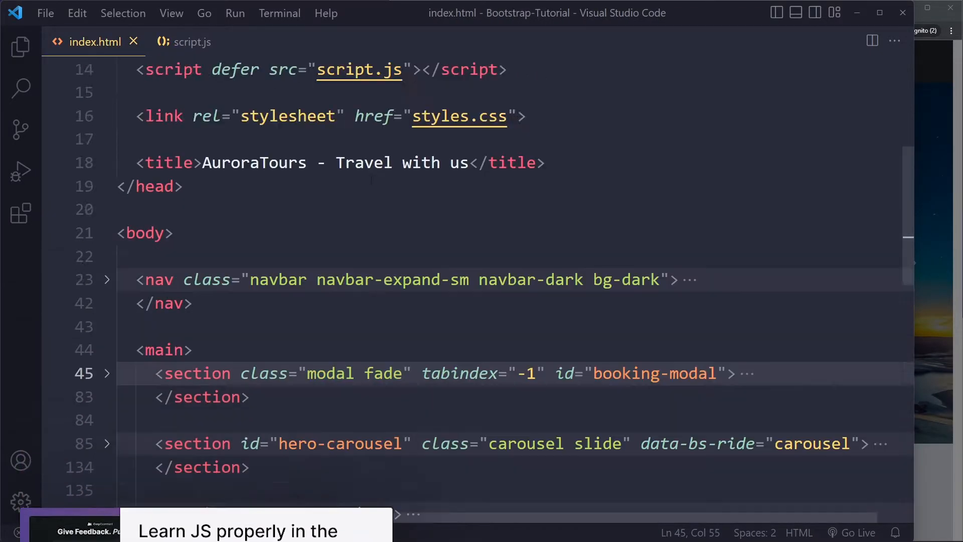
scroll("up", 3)
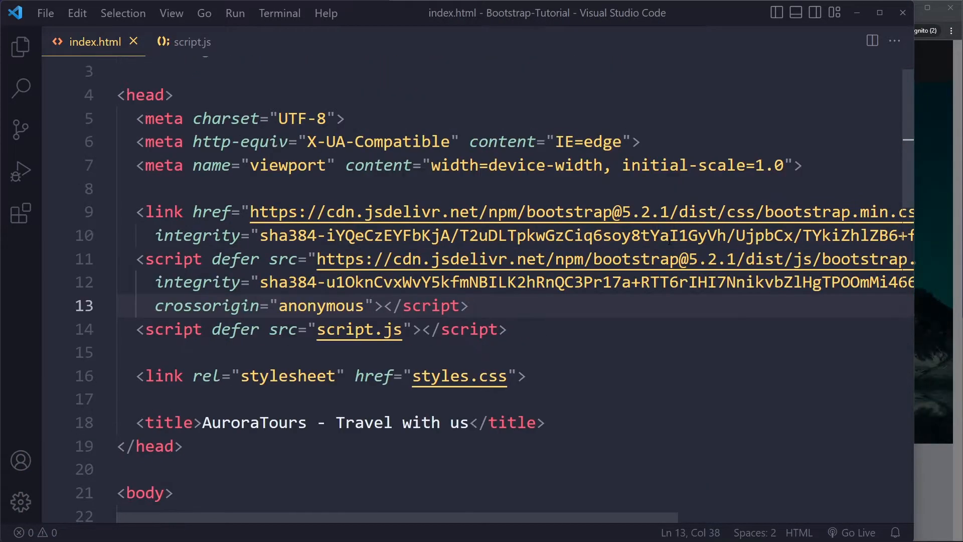
left_click(518, 211)
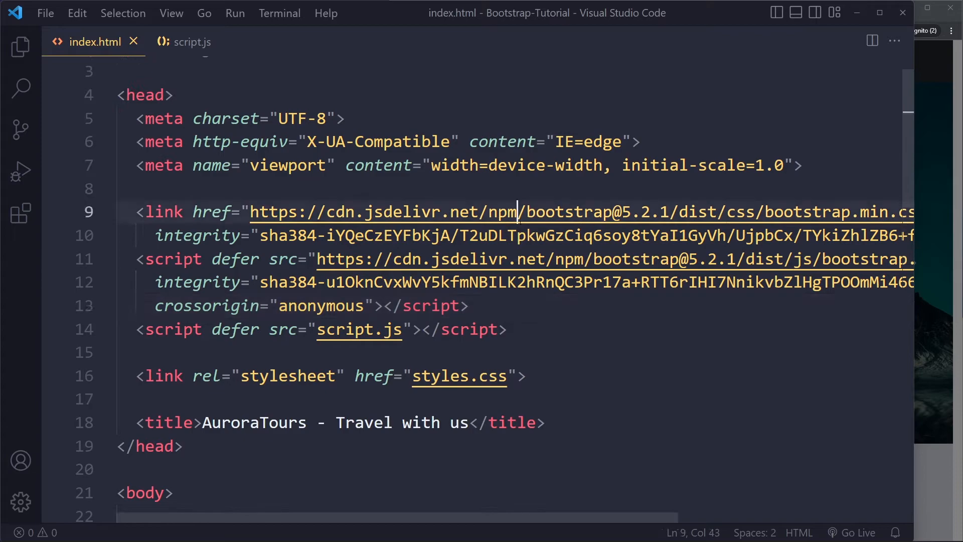
left_click(488, 282)
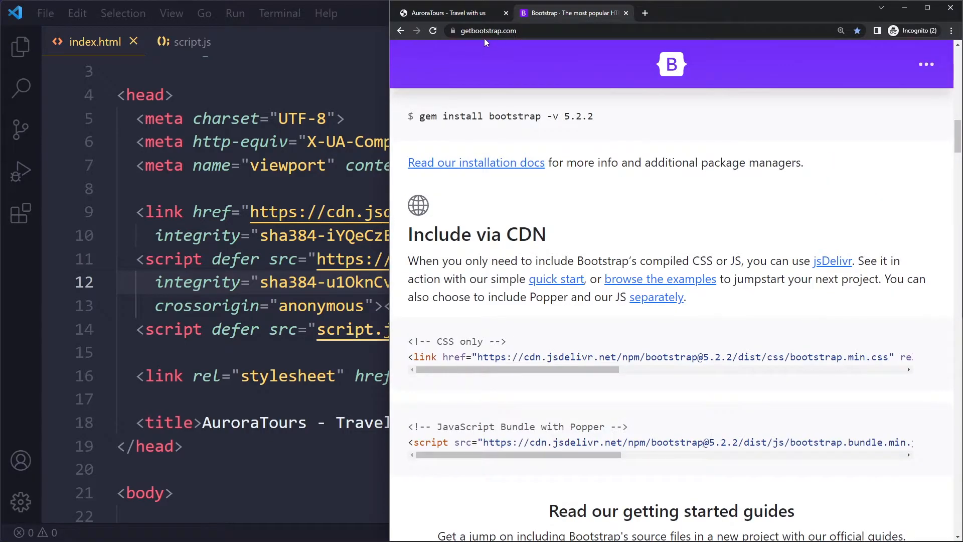
Scroll getbootstrap.com to Include via CDN and read the 5.2.2 CSS and JS bundle links
scroll("up", 3)
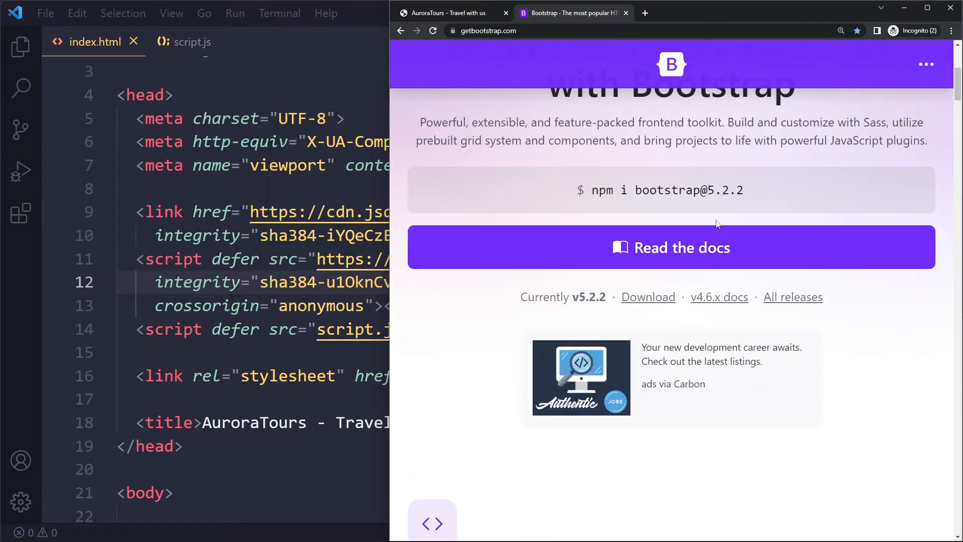
scroll("down", 3)
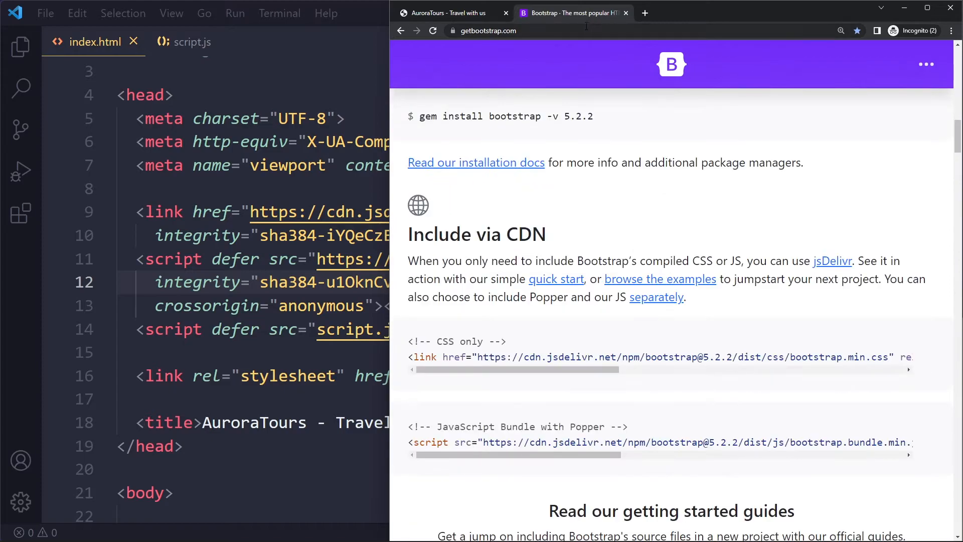
mouse_move(565, 112)
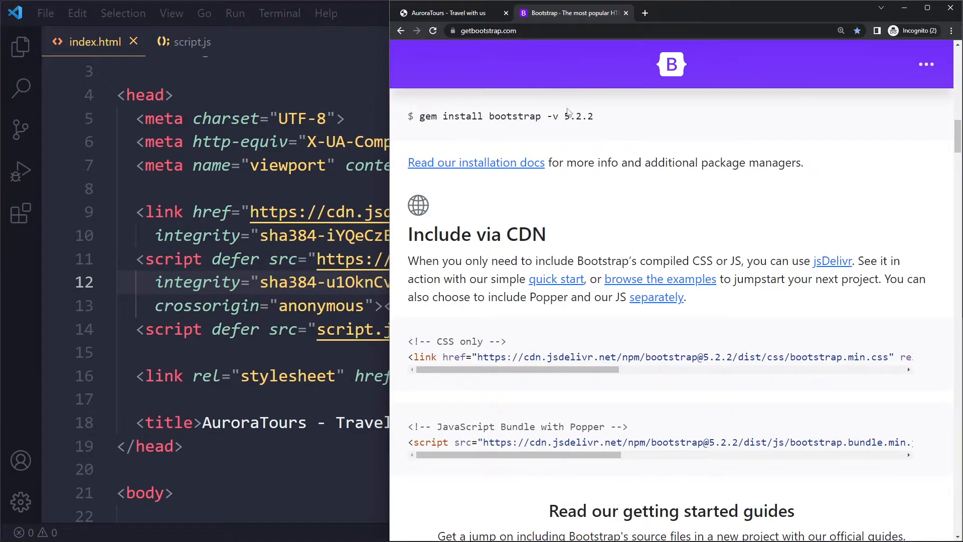
scroll("down", 3)
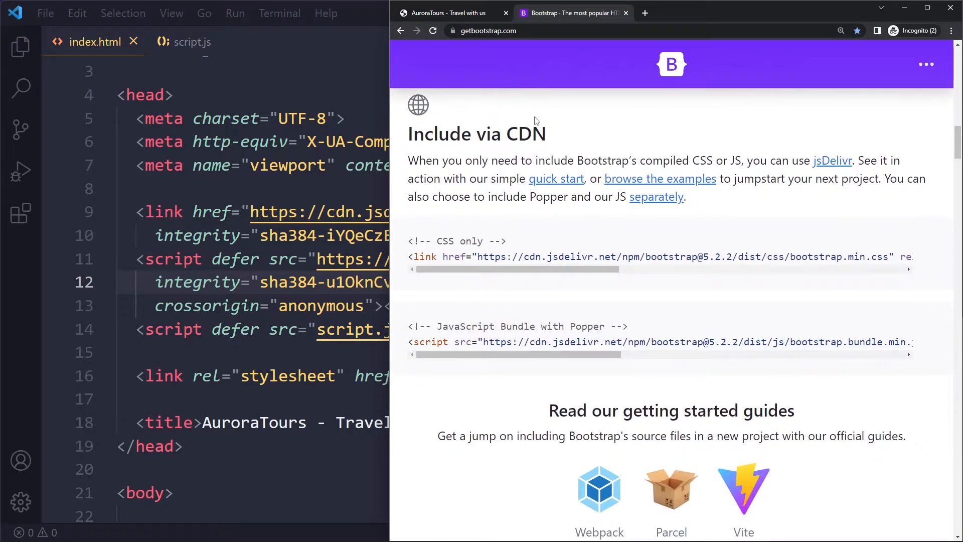
mouse_move(553, 107)
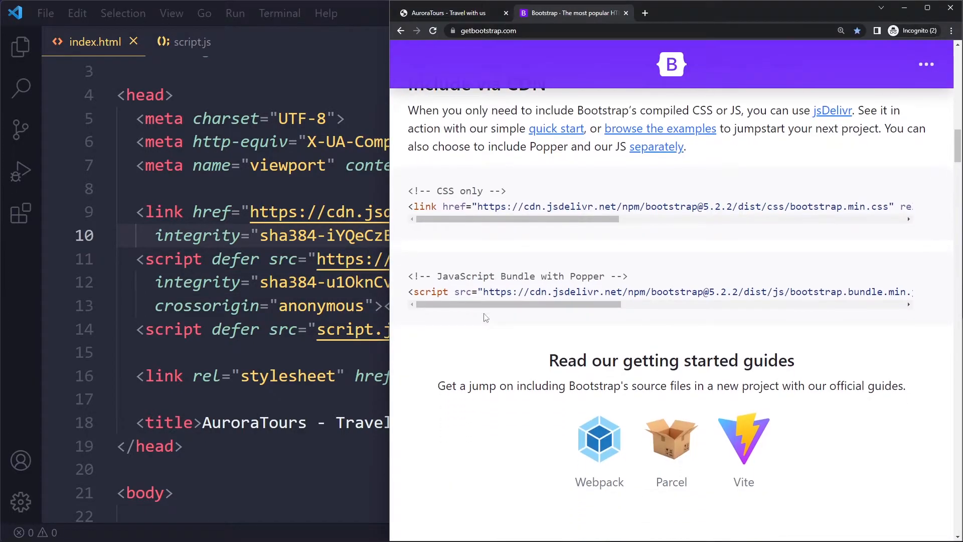
mouse_move(588, 277)
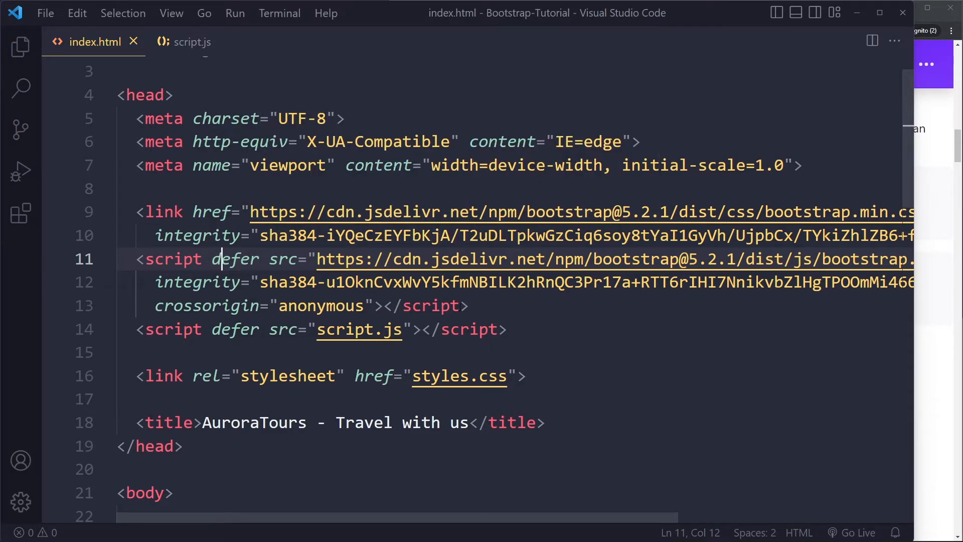
Compare the Bootstrap and script.js include lines in index.html with the modal code
left_click(470, 306)
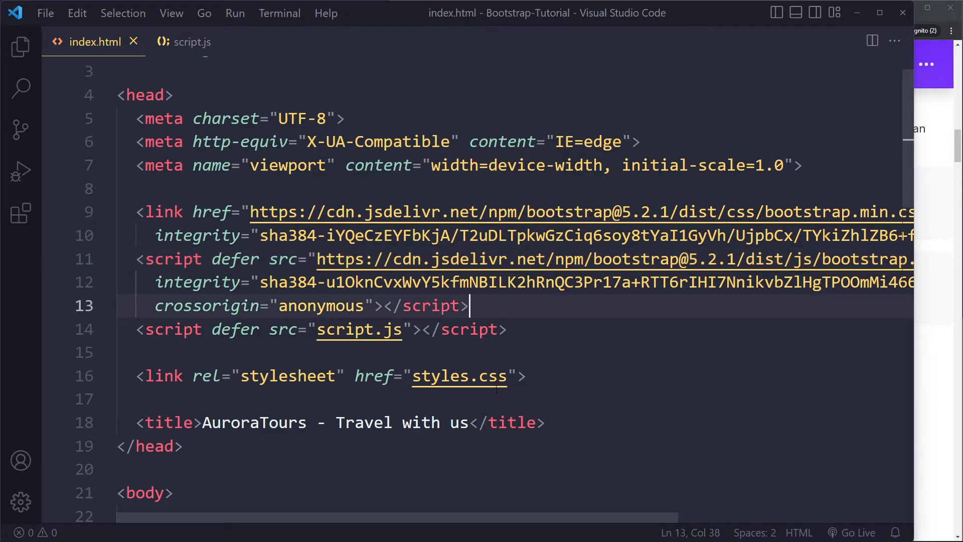
left_click(508, 329)
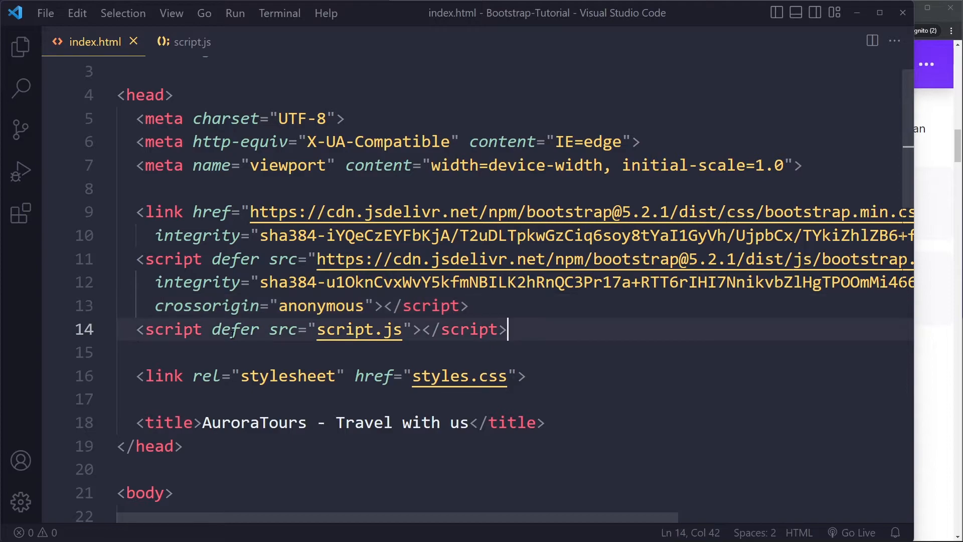
left_click(473, 305)
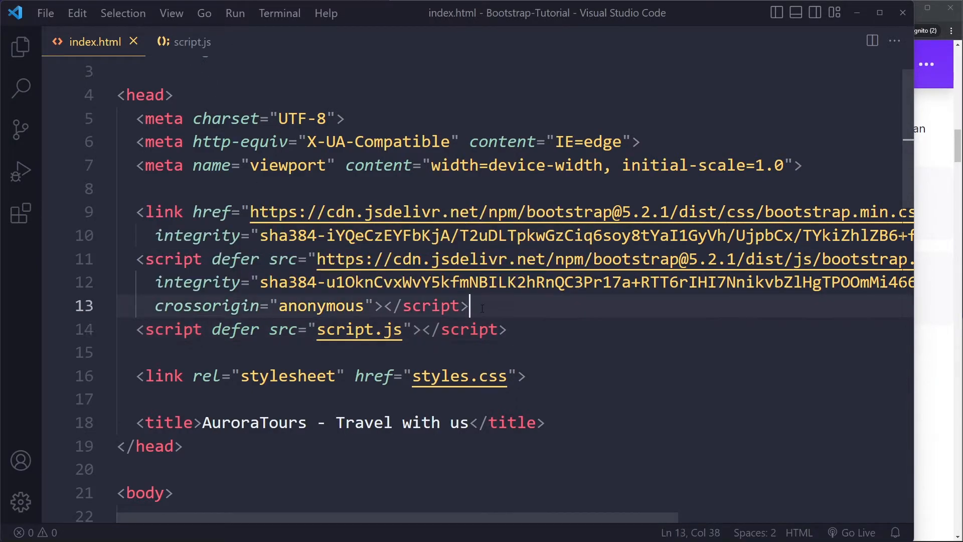
left_click(192, 42)
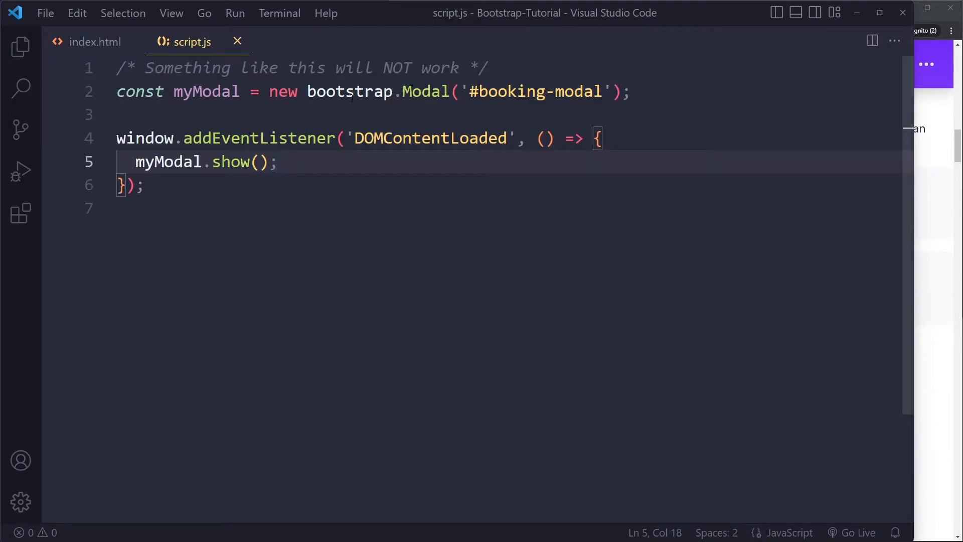
left_click(95, 41)
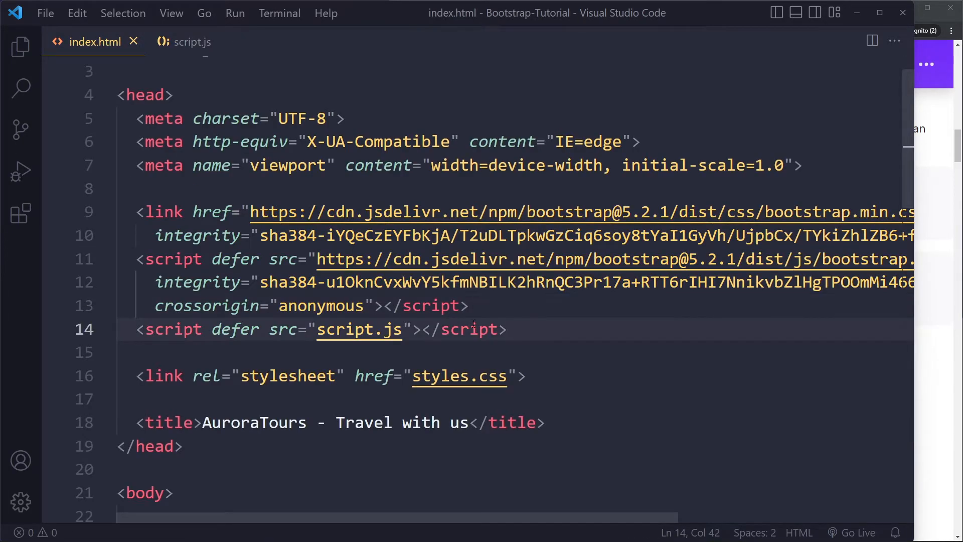
left_click(193, 41)
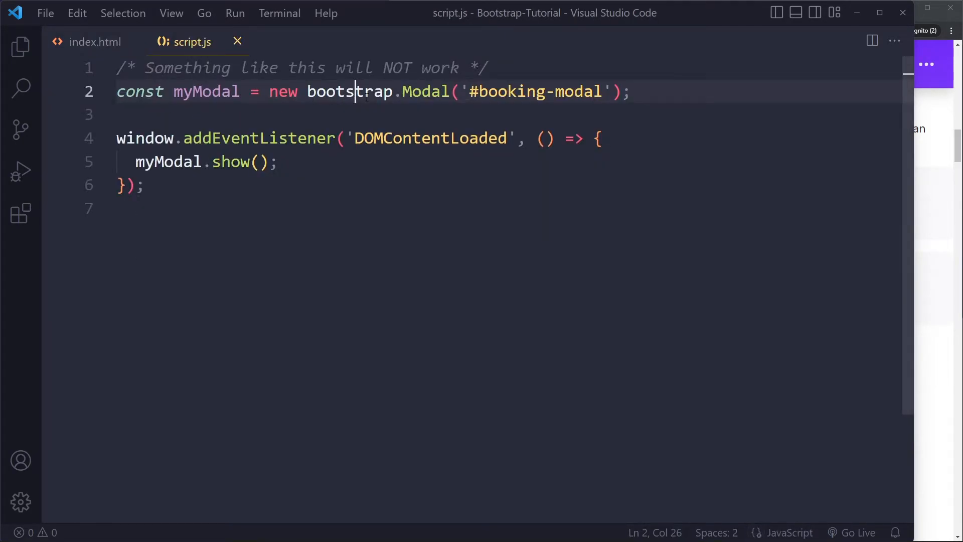
Check the defer attributes on both the Bootstrap and script.js tags, ending on script.js
left_click(95, 42)
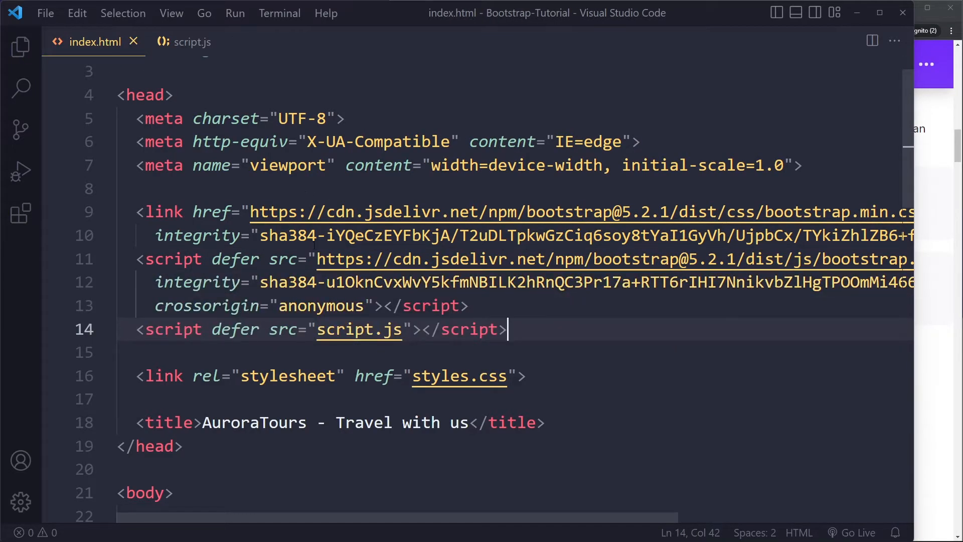
left_click(241, 259)
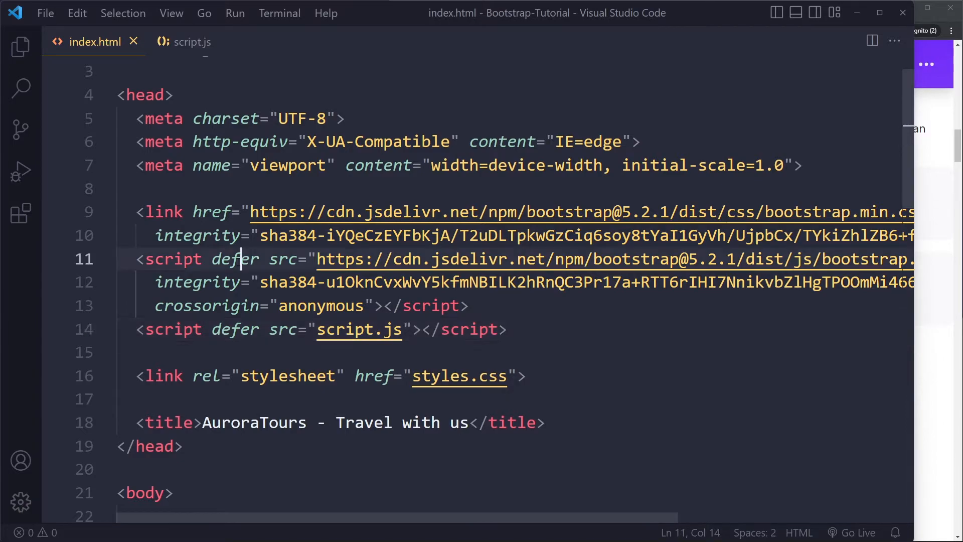
left_click(233, 329)
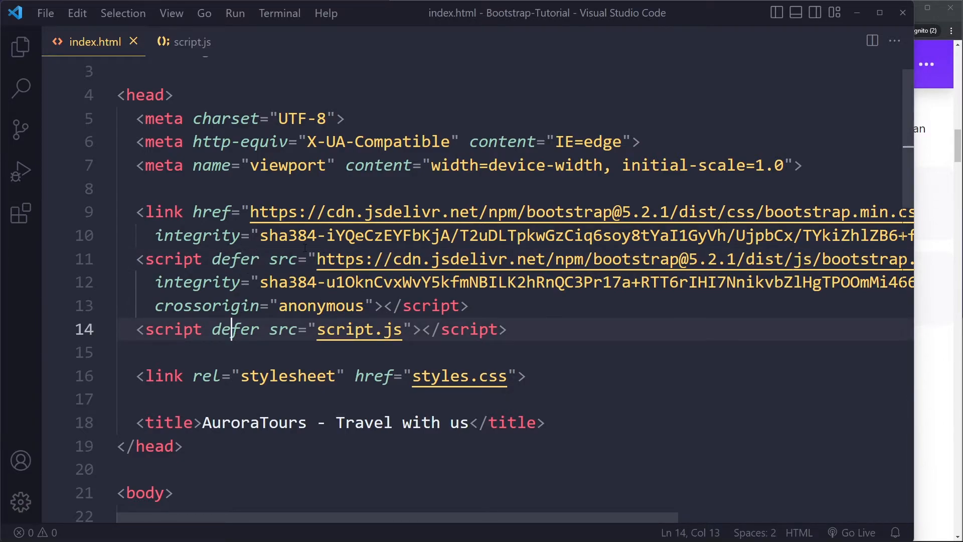
mouse_move(233, 259)
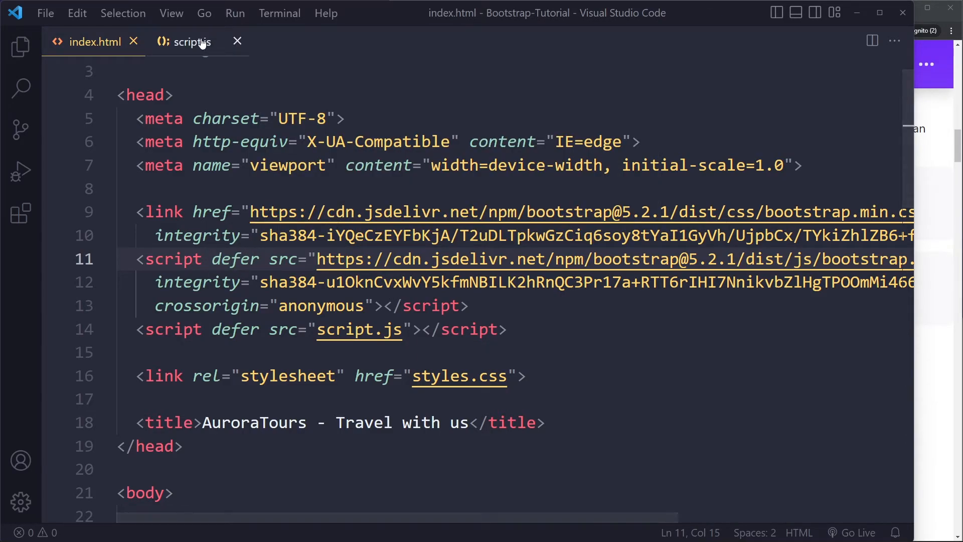
left_click(191, 41)
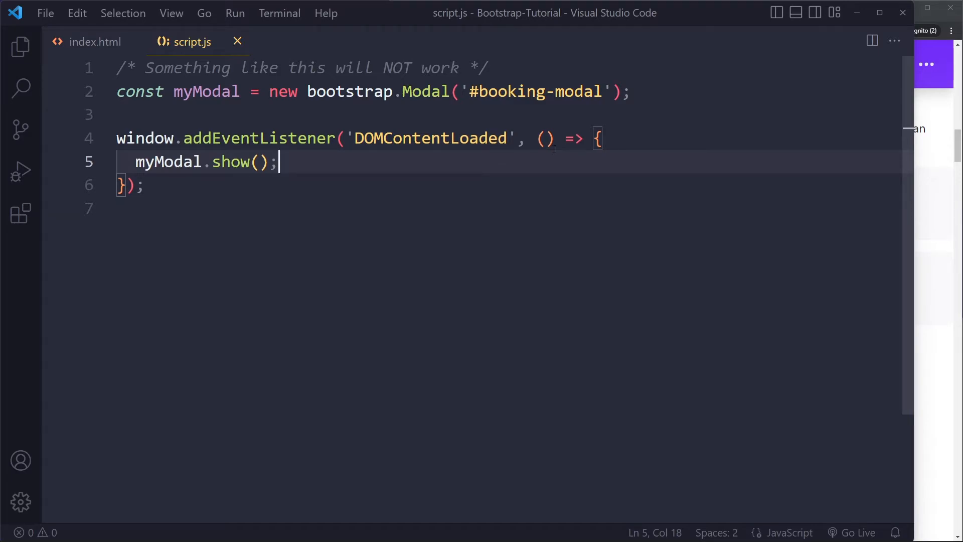
mouse_move(93, 41)
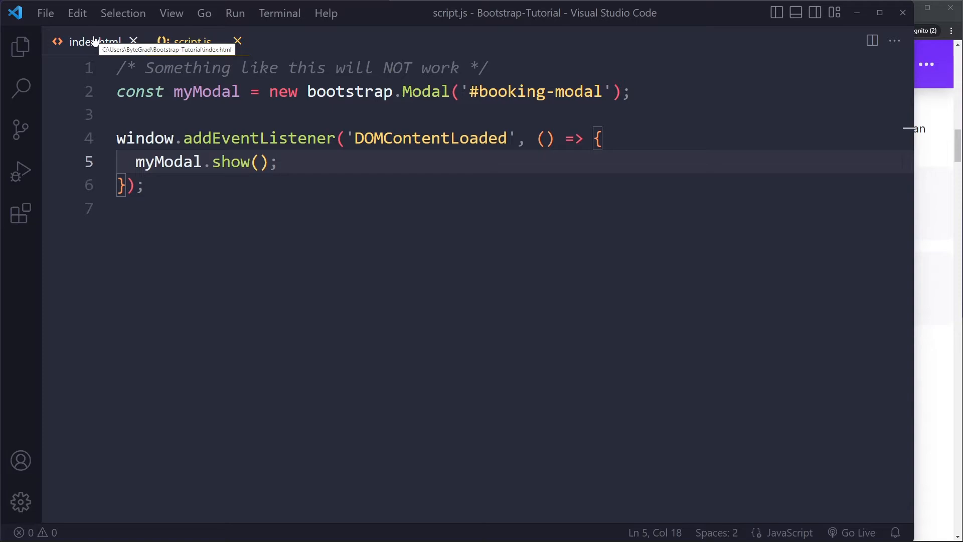
mouse_move(192, 42)
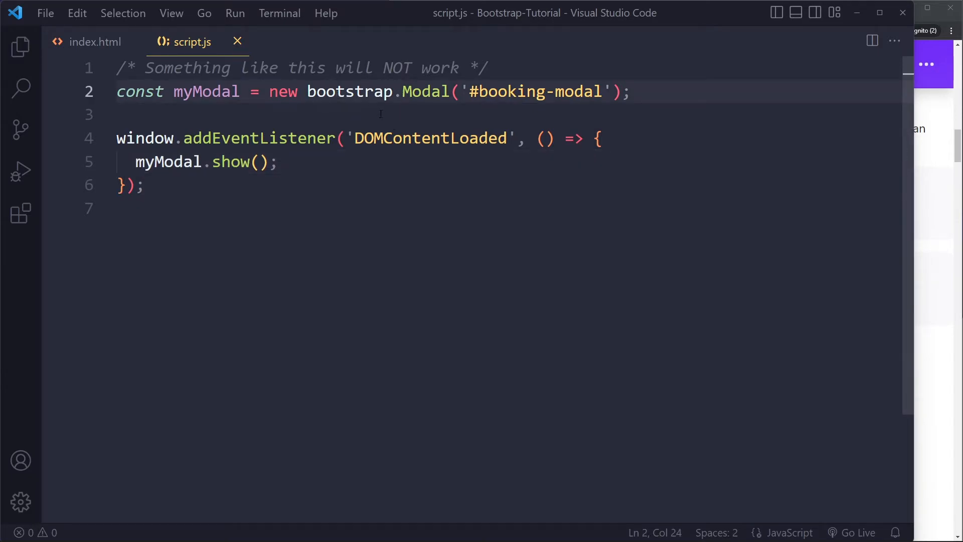
Swap new for bootstrap.Modal.getOrCreateInstance and reload AuroraTours to test the modal
double_click(282, 91)
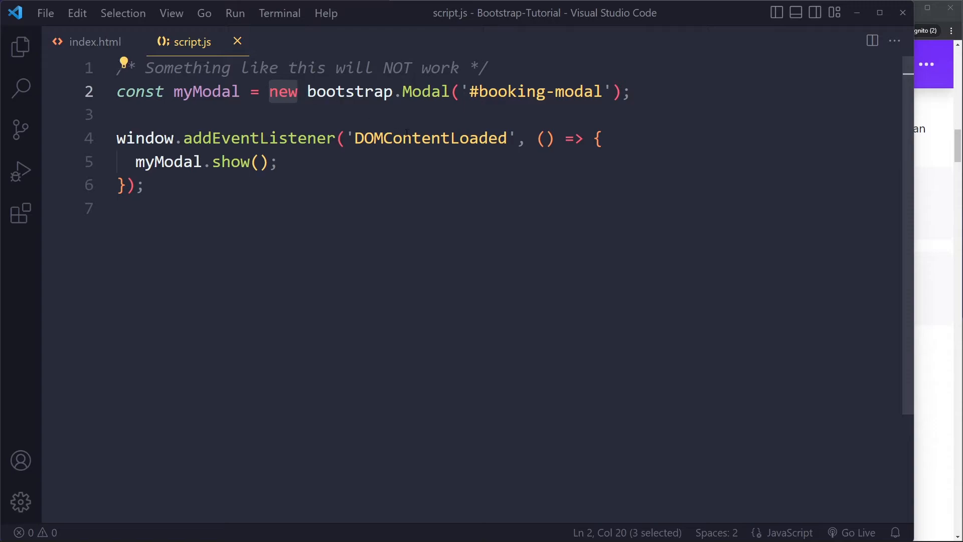
key("Backspace")
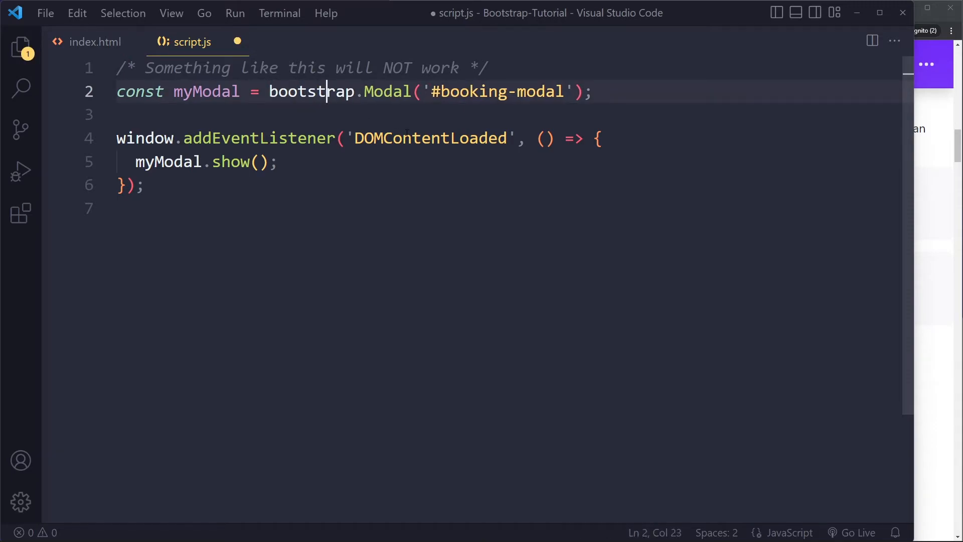
left_click(573, 91)
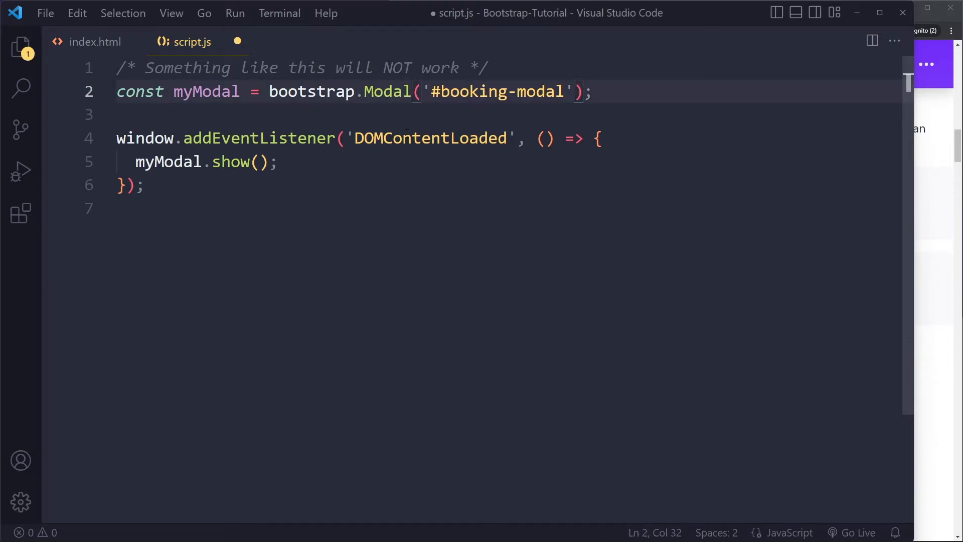
type(".getO")
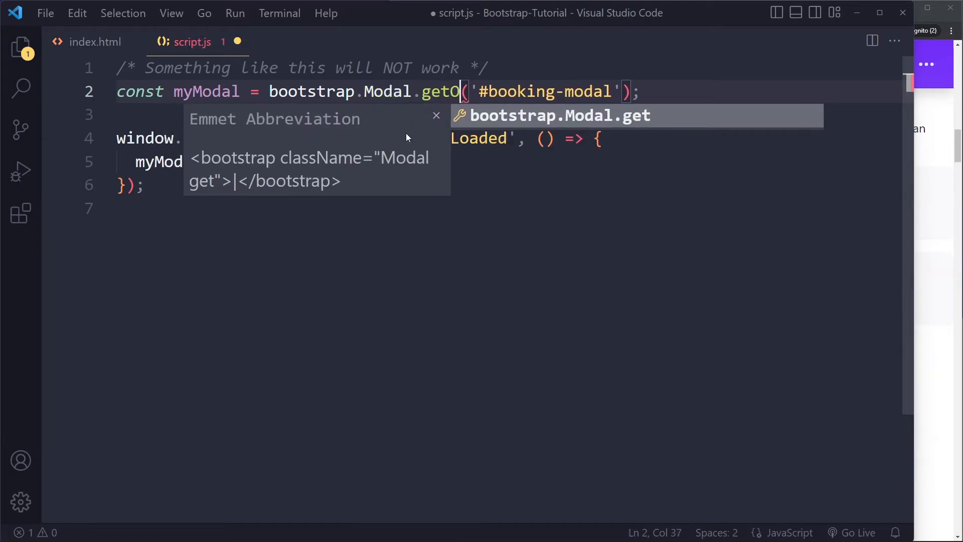
type("rCreateInstan")
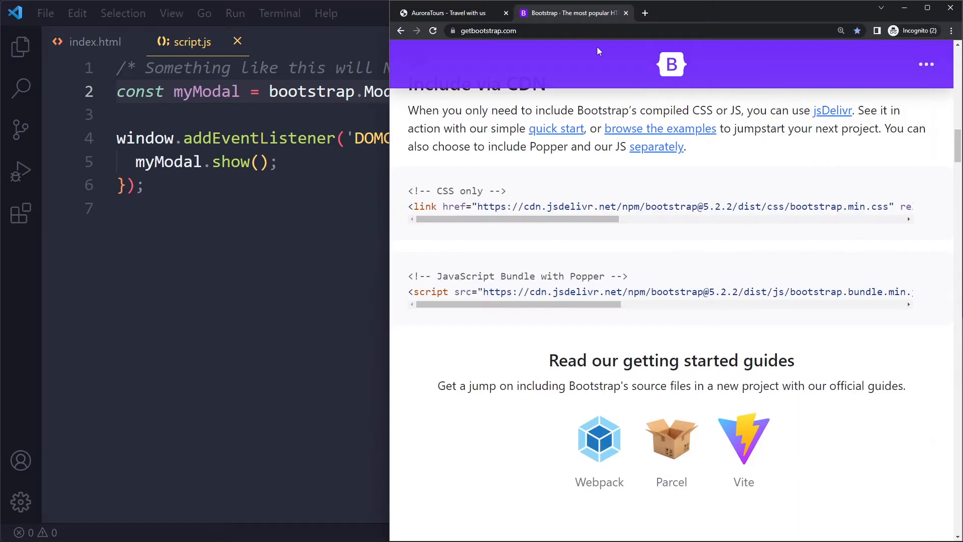
left_click(452, 14)
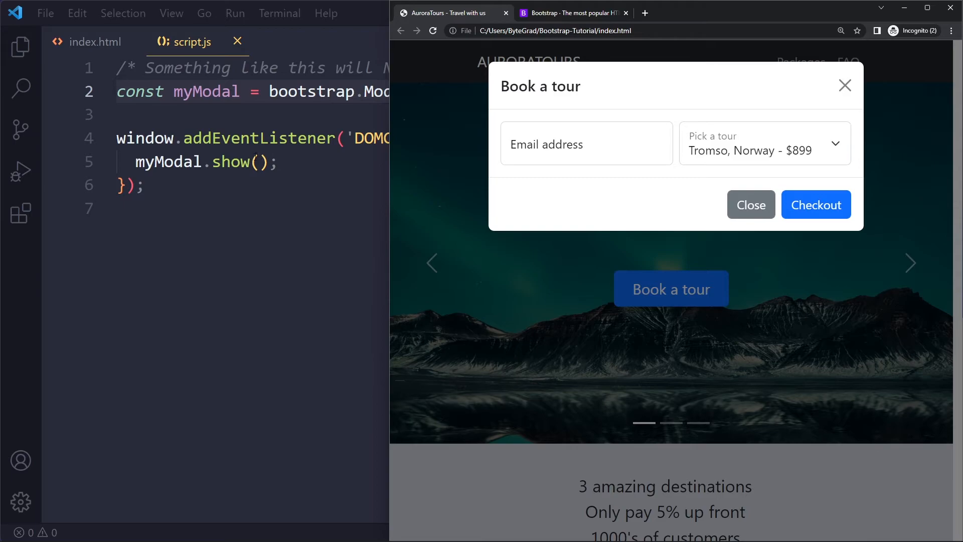
left_click(571, 12)
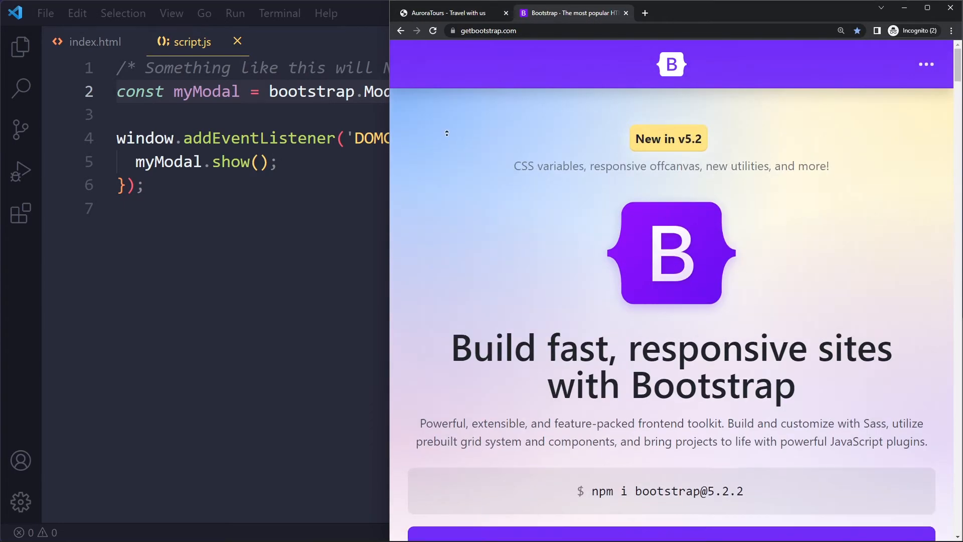
Navigate the Bootstrap docs to the Modal component's Methods section
left_click(926, 64)
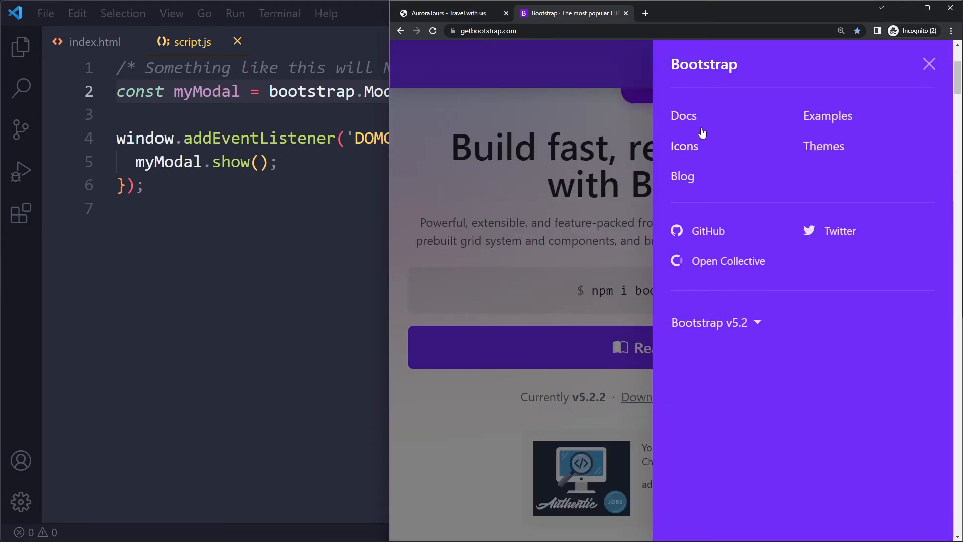
left_click(683, 116)
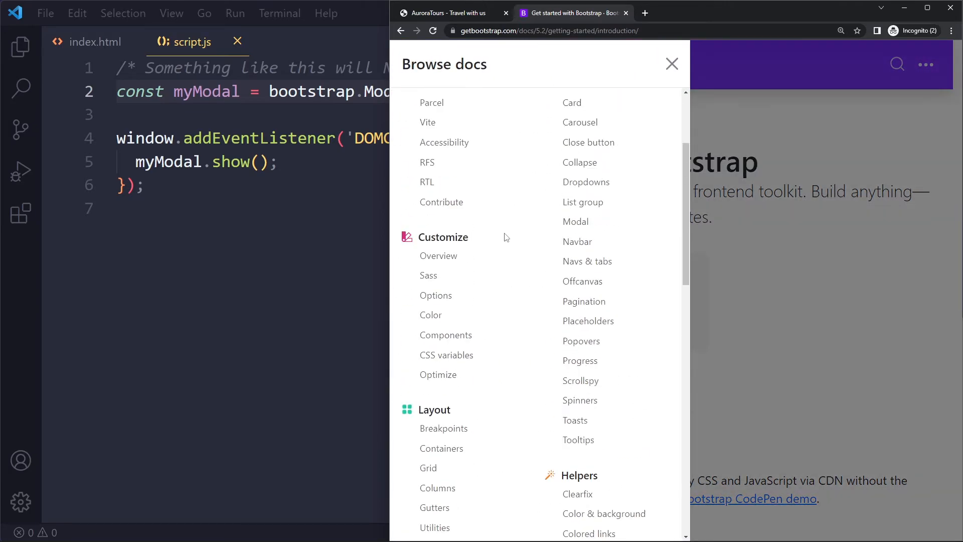
left_click(576, 222)
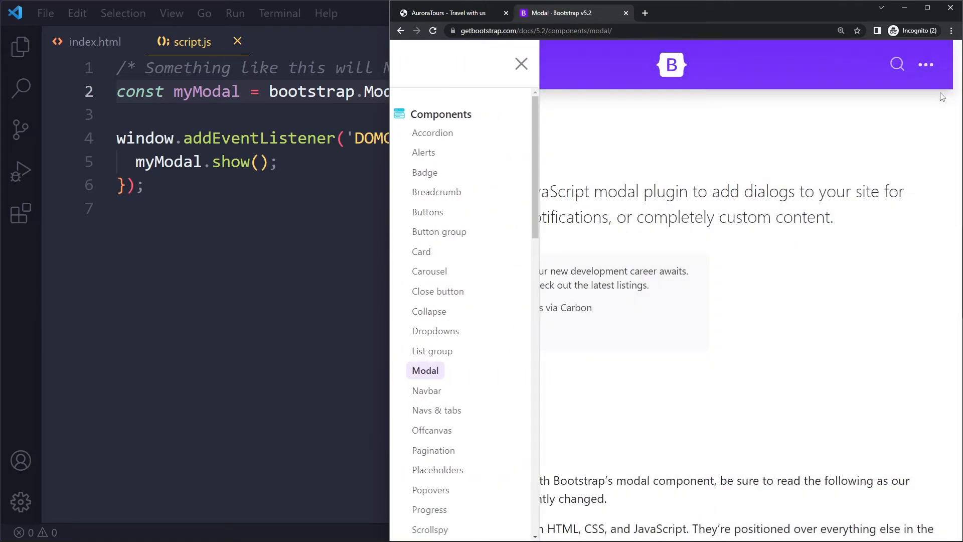
left_click(520, 64)
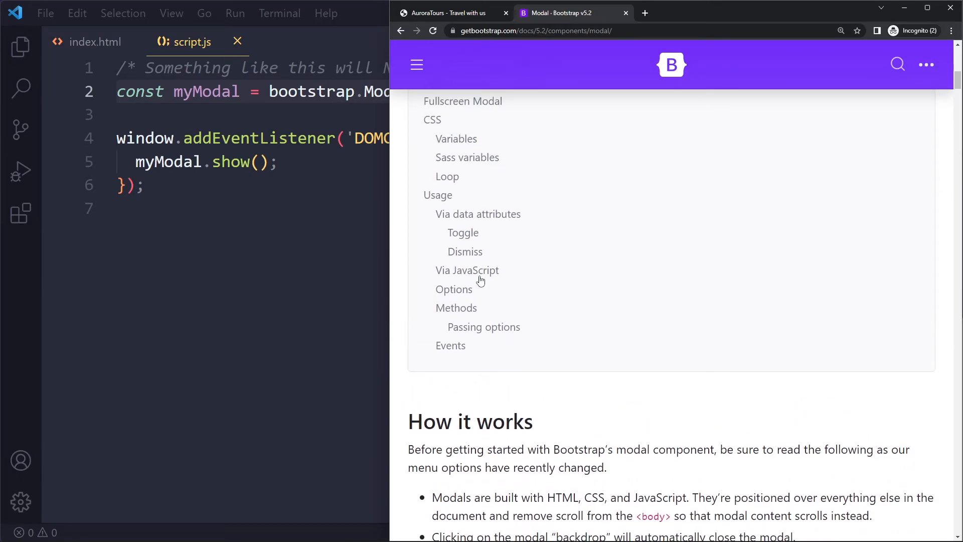
left_click(456, 307)
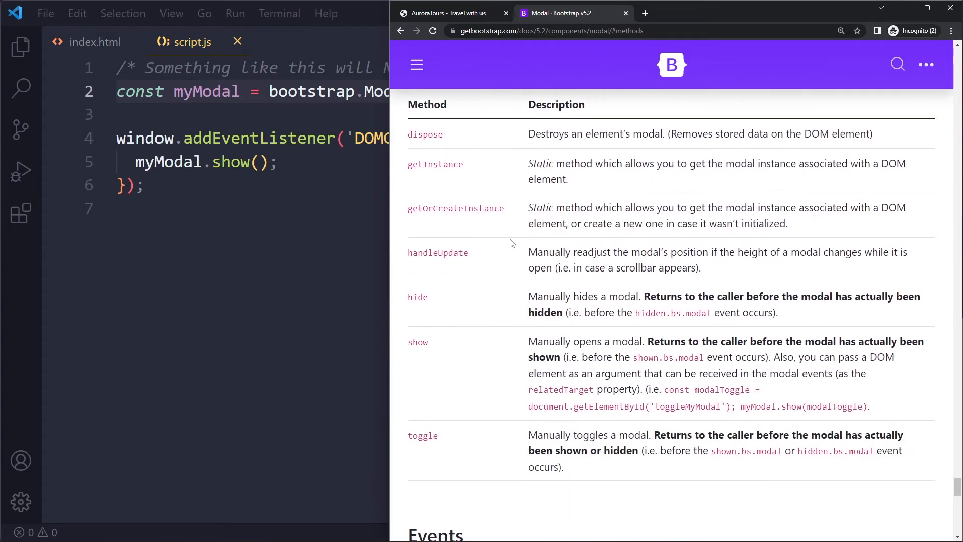
mouse_move(433, 434)
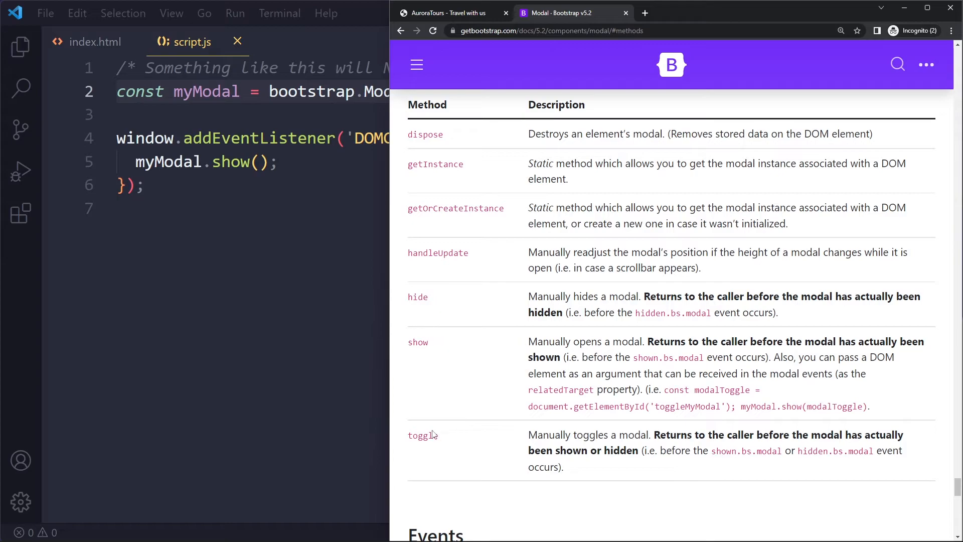
scroll("up", 3)
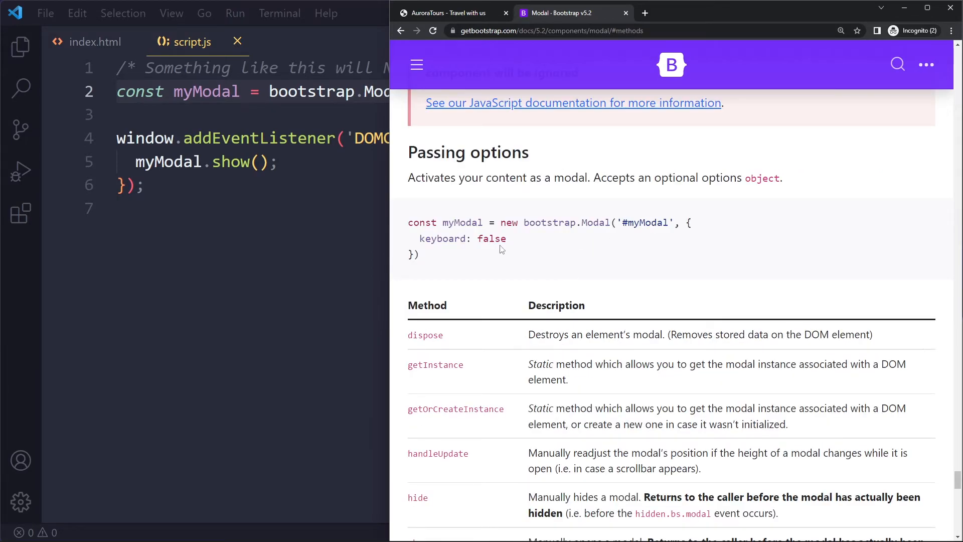
mouse_move(566, 245)
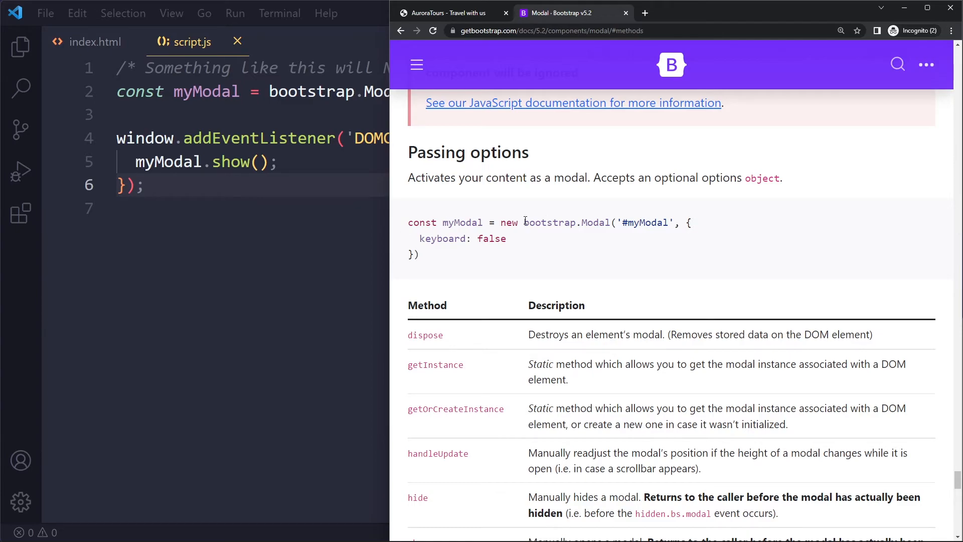
mouse_move(578, 151)
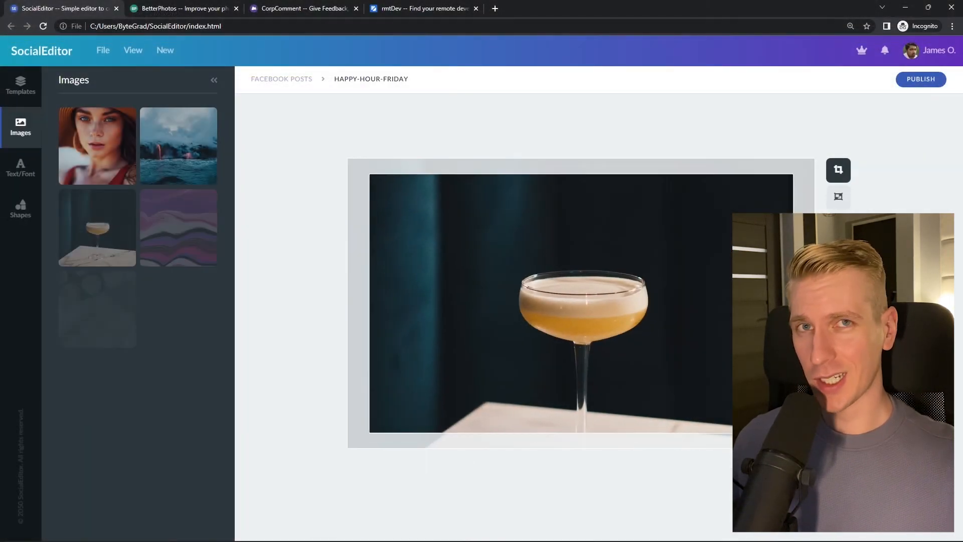
left_click(183, 8)
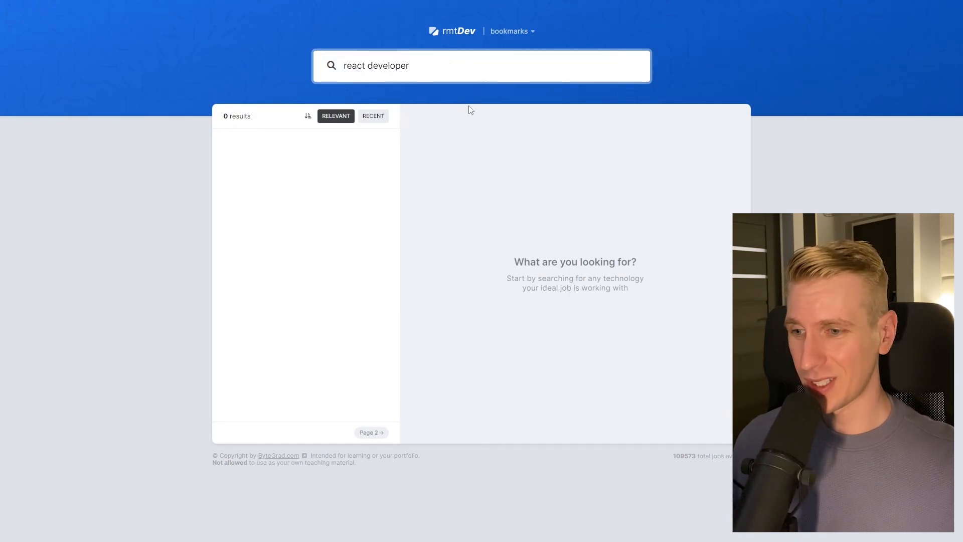
left_click(62, 8)
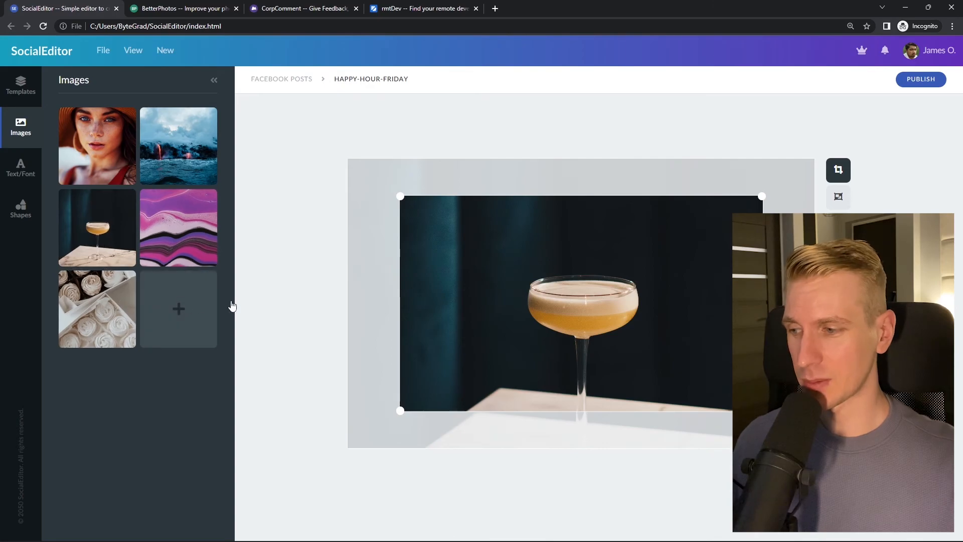
left_click(181, 8)
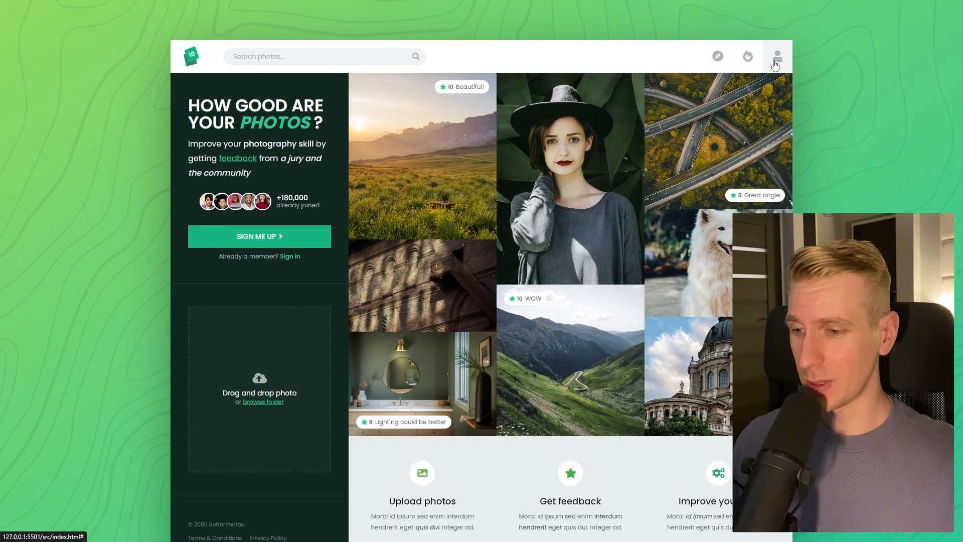
mouse_move(309, 349)
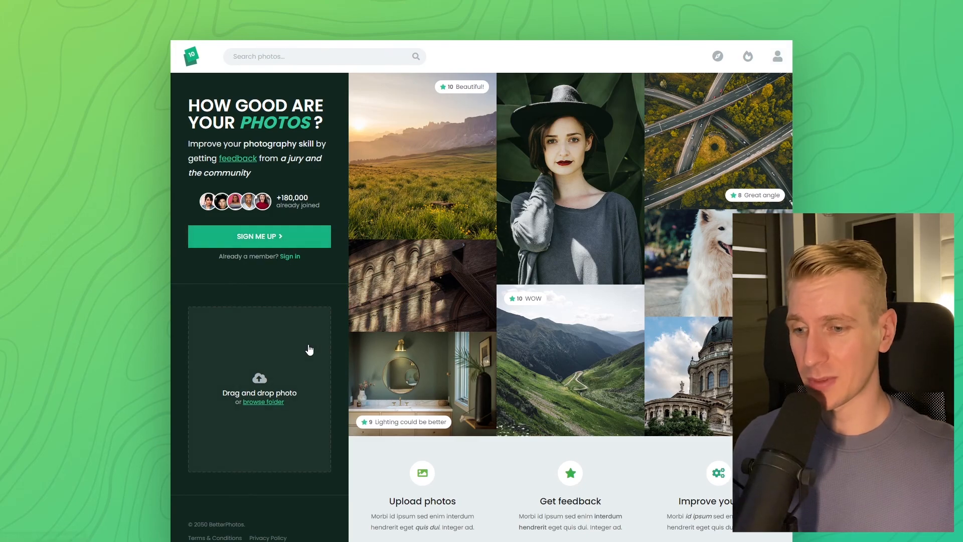